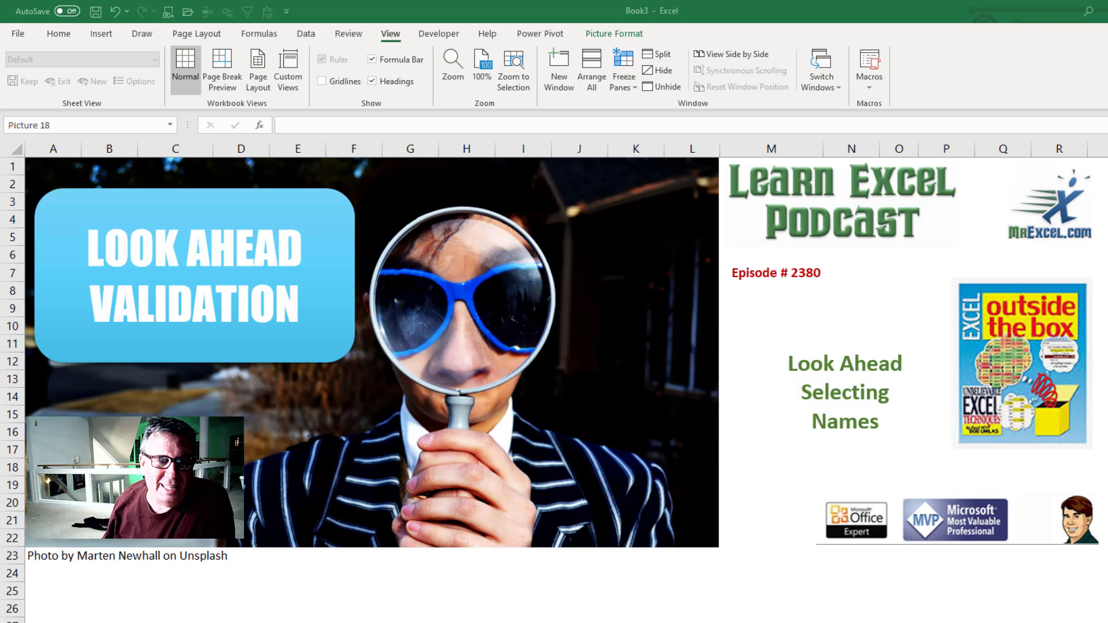
Open C3's validation dropdown and scroll through the names from column A.
{"action": "left_click", "coordinate": [1020, 362]}
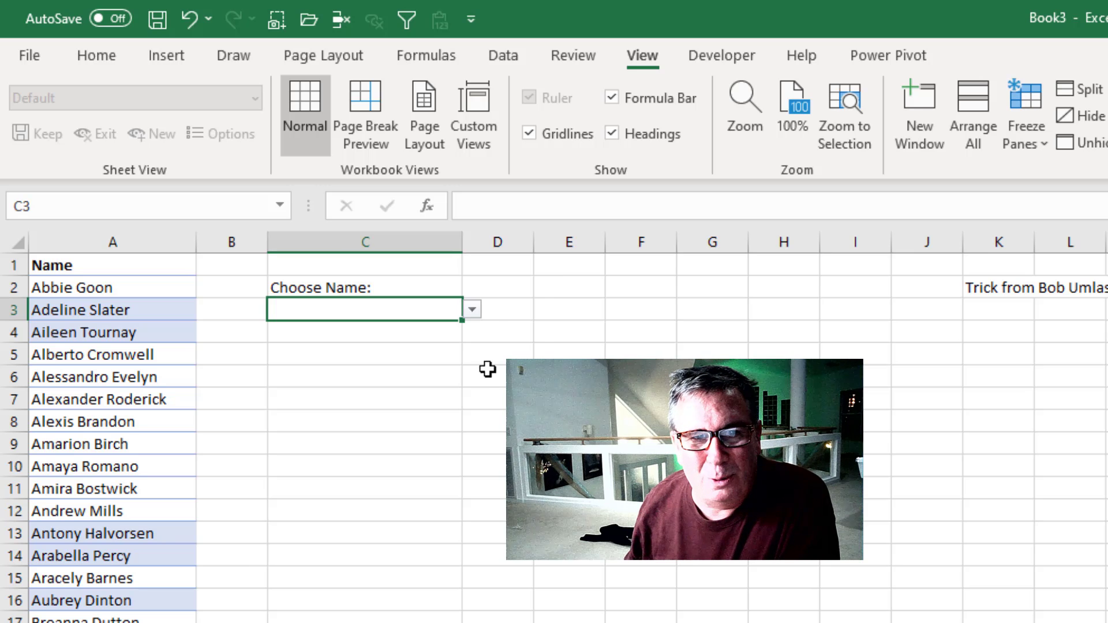
{"action": "left_click", "coordinate": [470, 308]}
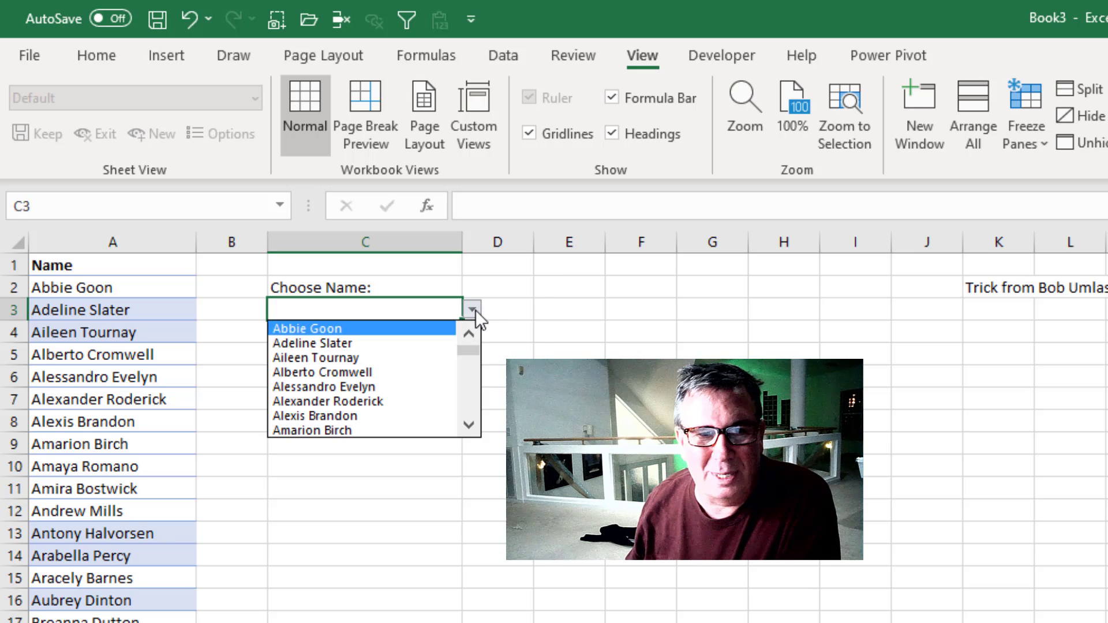
{"action": "mouse_move", "coordinate": [328, 387]}
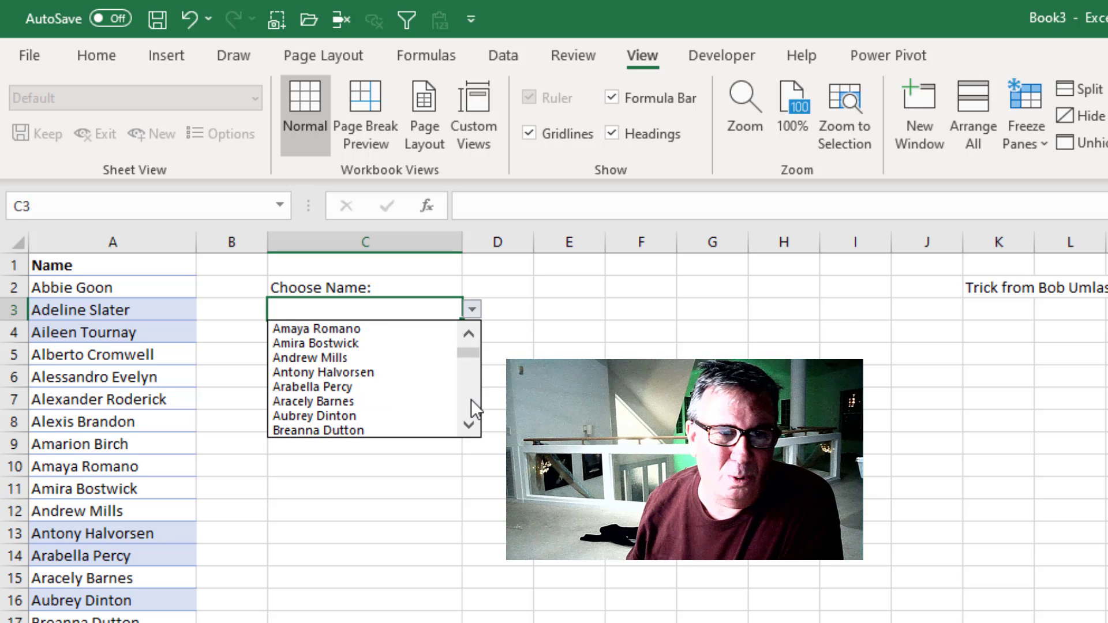
{"action": "scroll", "scroll_direction": "down", "scroll_amount": 3}
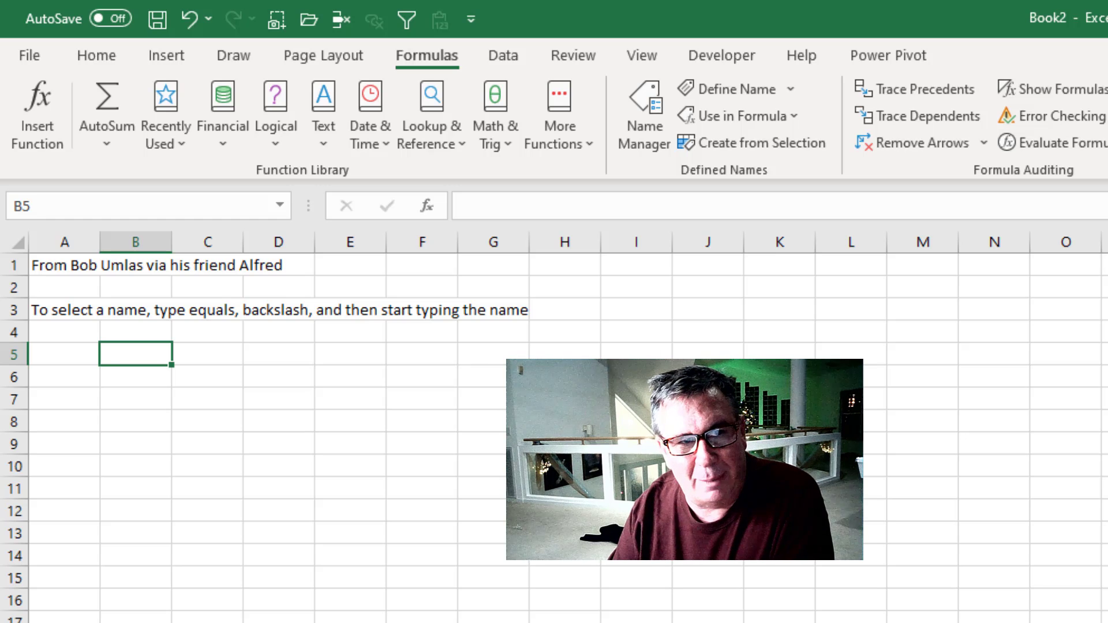
{"action": "type", "text": "="}
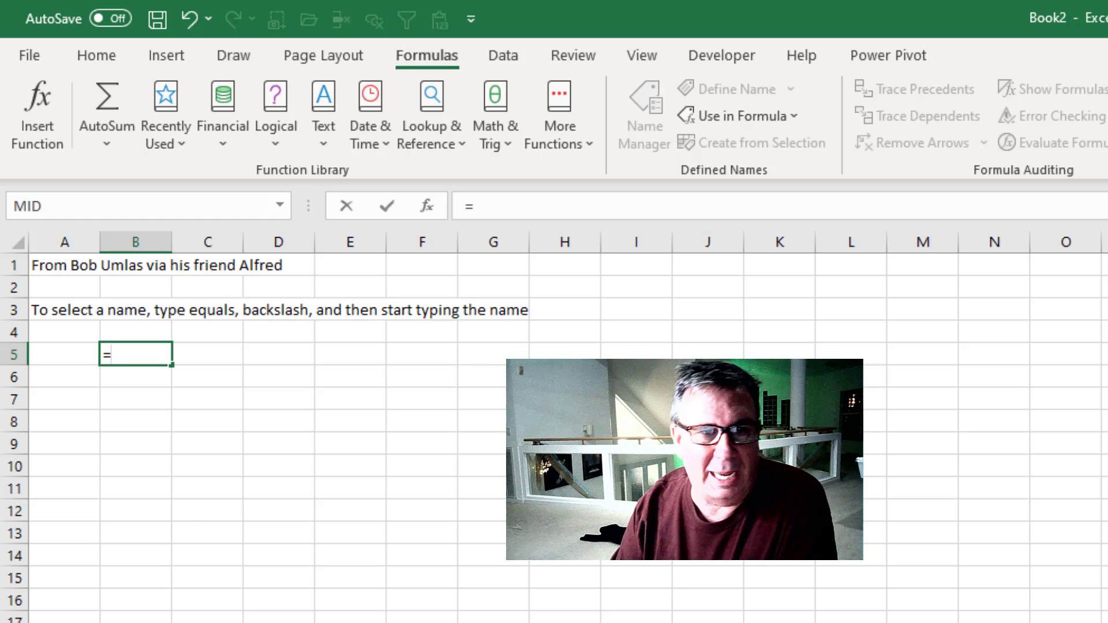
{"action": "type", "text": "\\"}
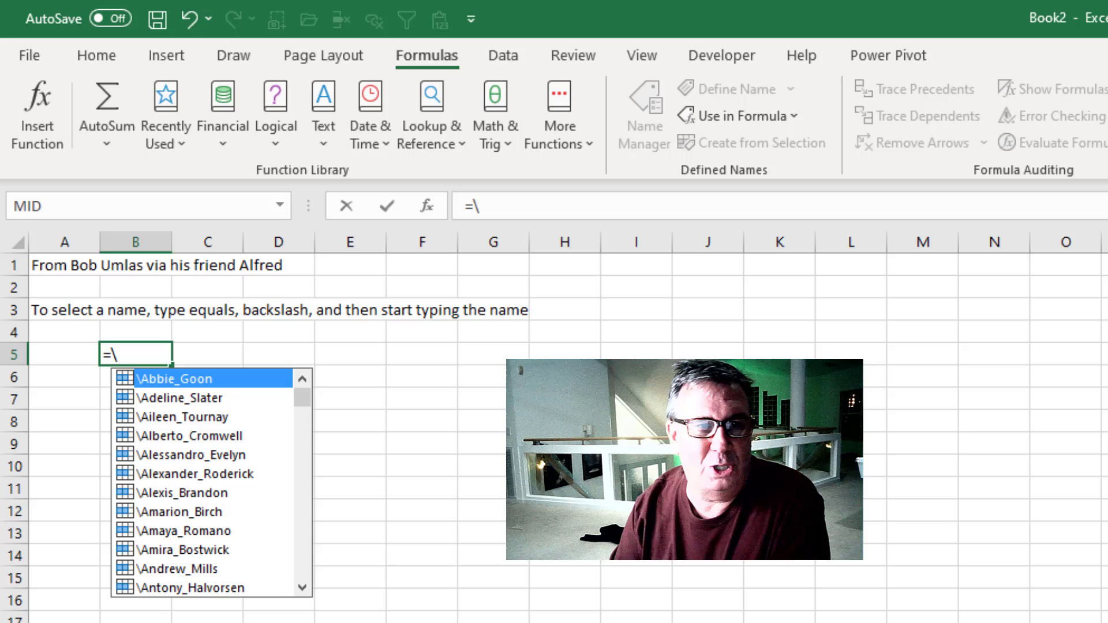
{"action": "type", "text": "j"}
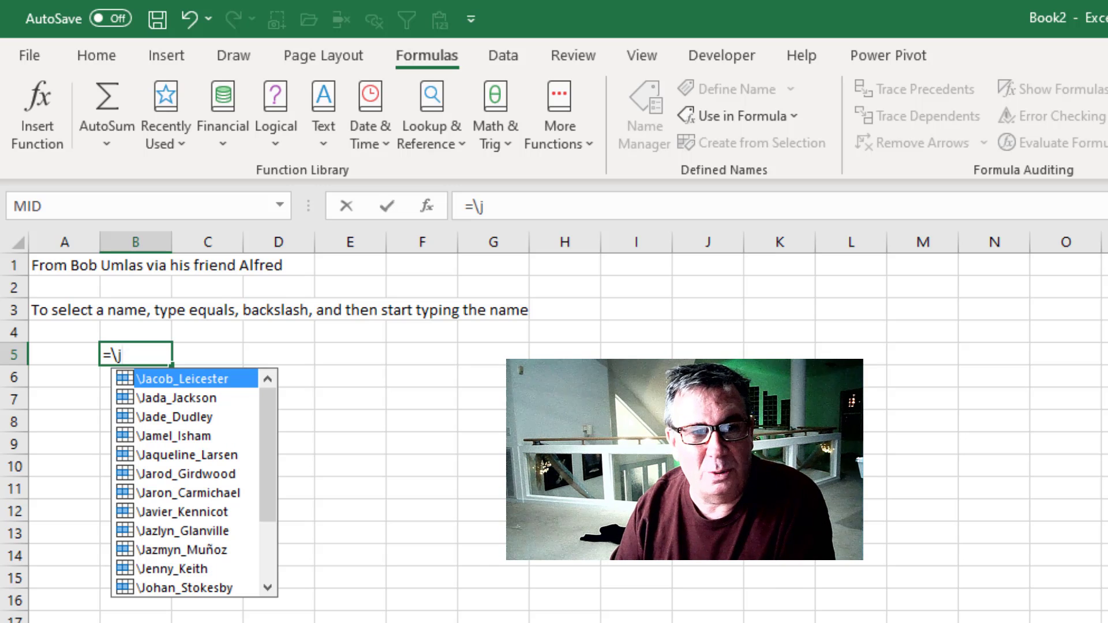
{"action": "type", "text": "a"}
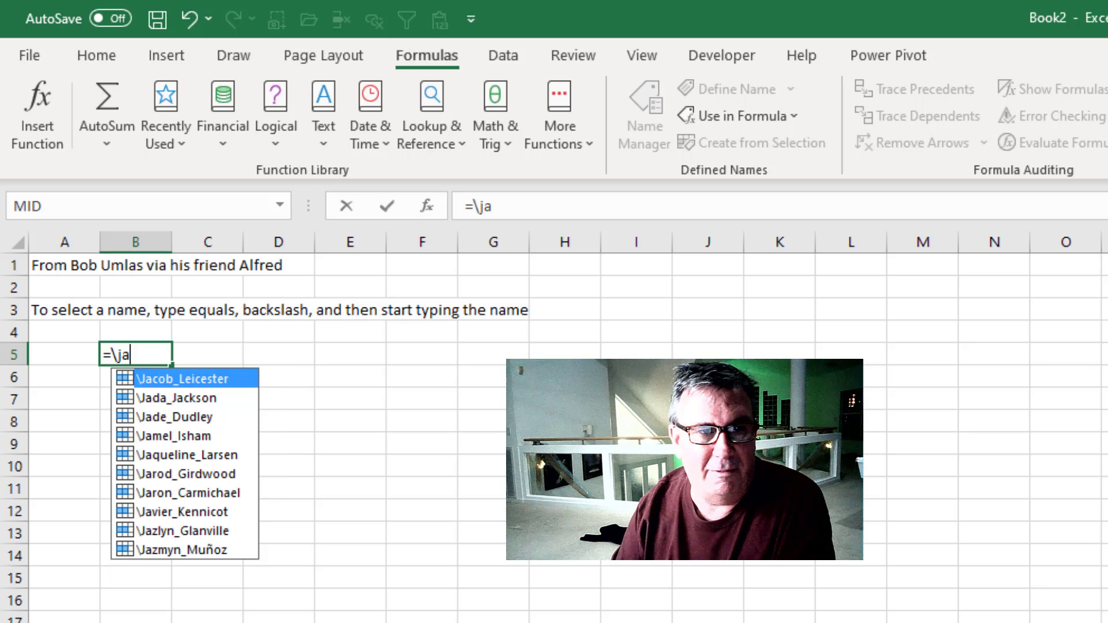
{"action": "type", "text": "vier Kennicot"}
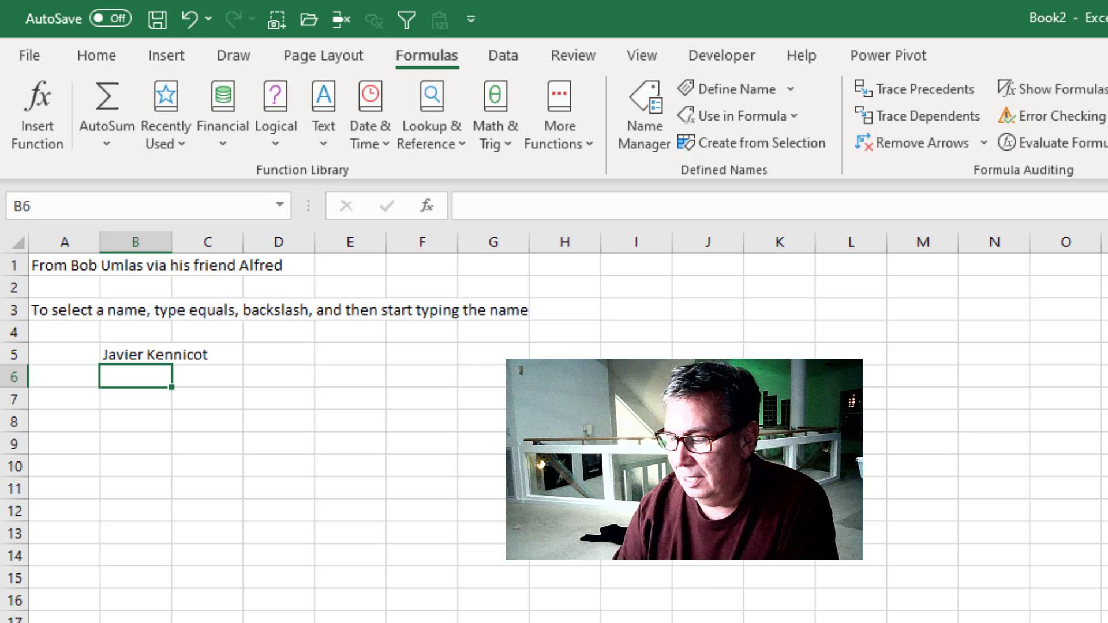
{"action": "type", "text": "=\\c"}
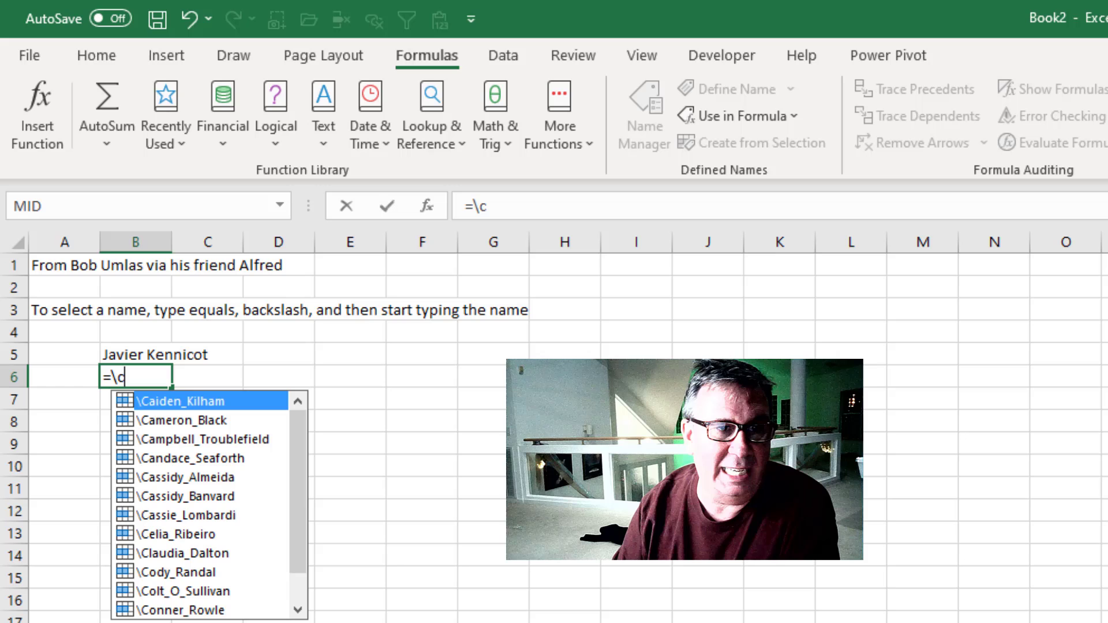
{"action": "type", "text": "e"}
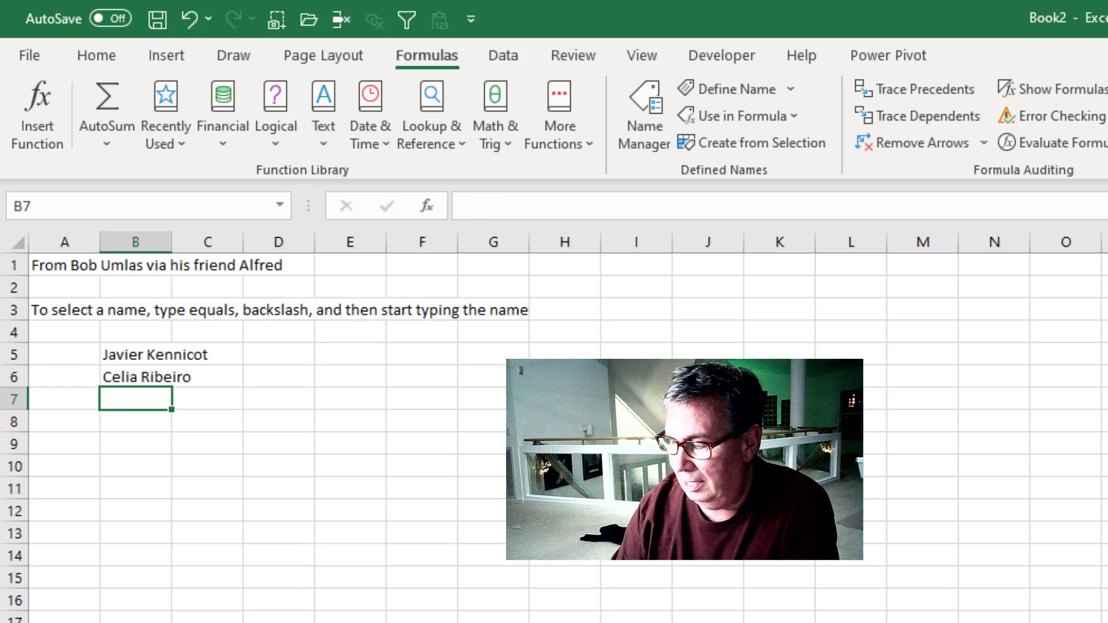
{"action": "type", "text": "=\\"}
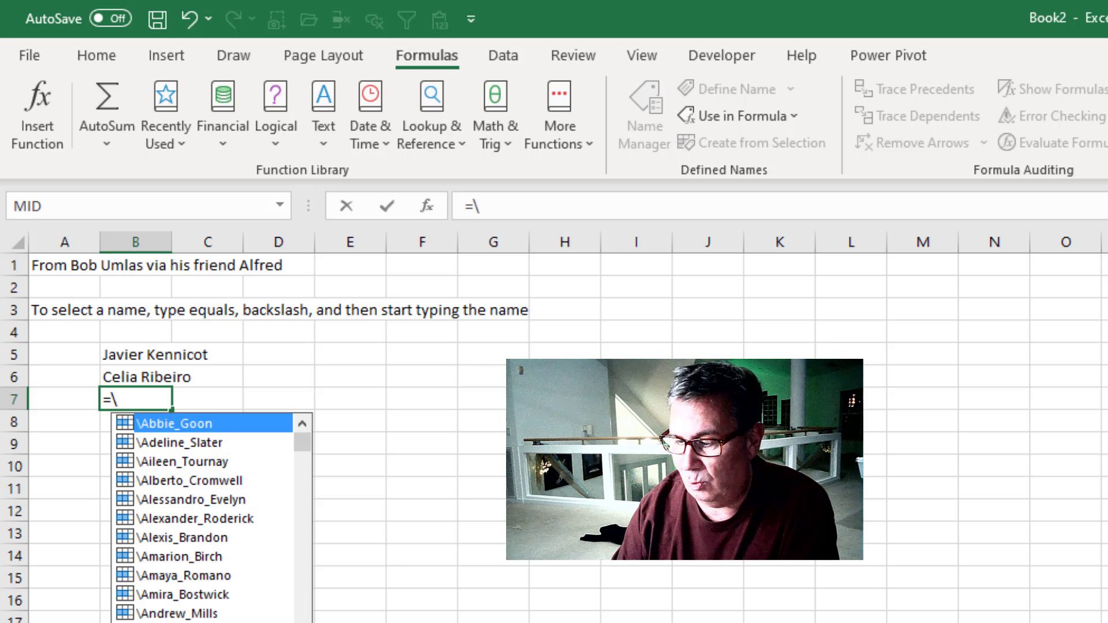
{"action": "type", "text": "y"}
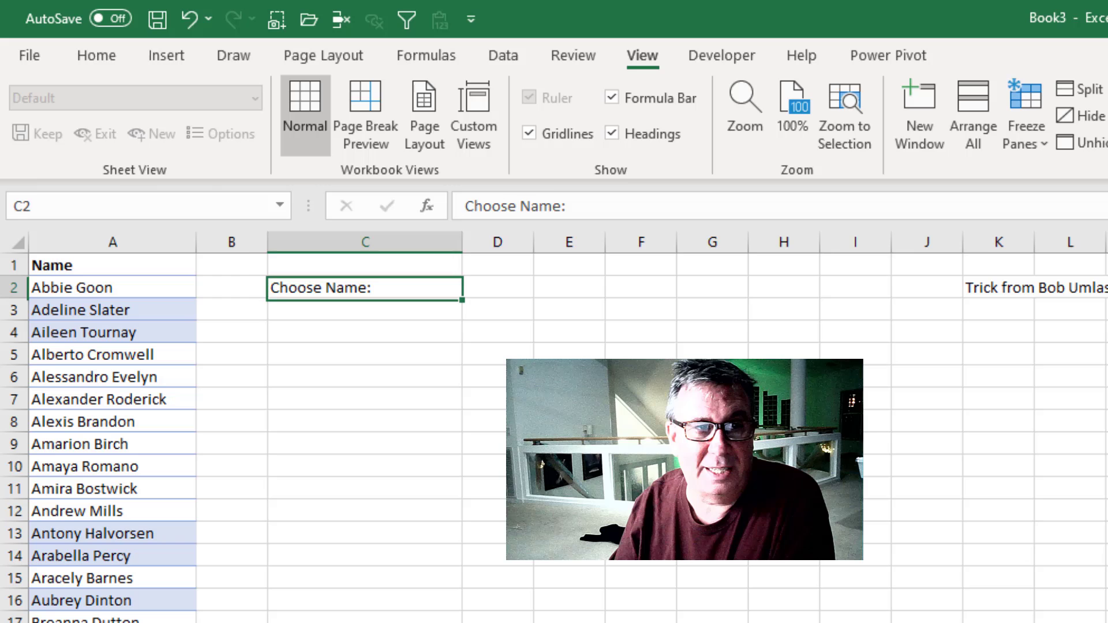
Insert column A and fill ="\"&B2 down to backslash-prefix every name.
{"action": "left_click", "coordinate": [111, 287]}
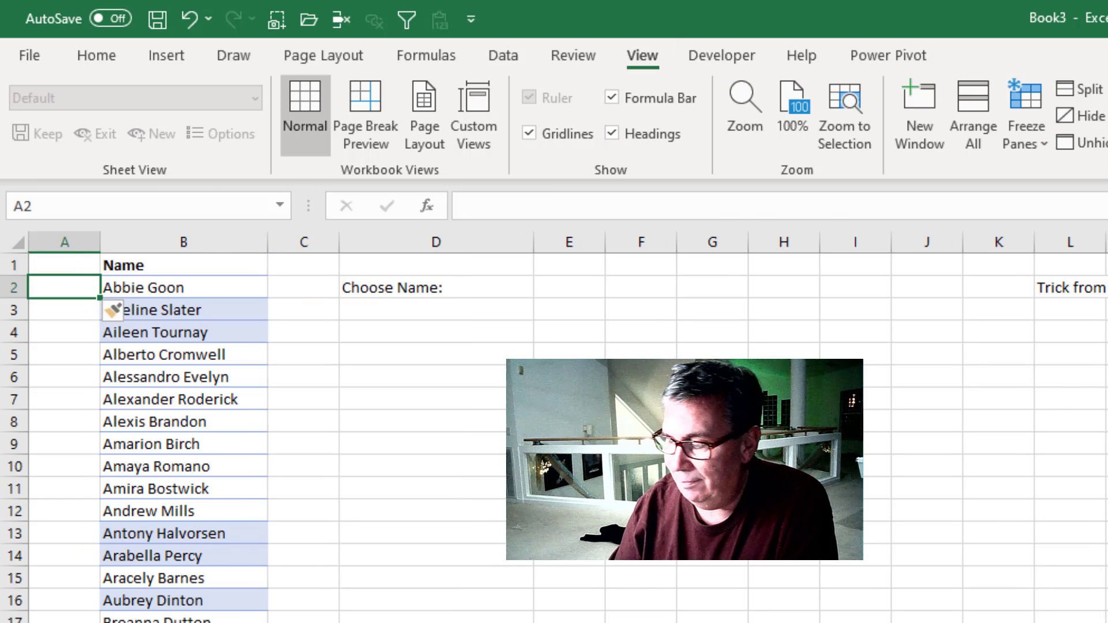
{"action": "type", "text": "="}
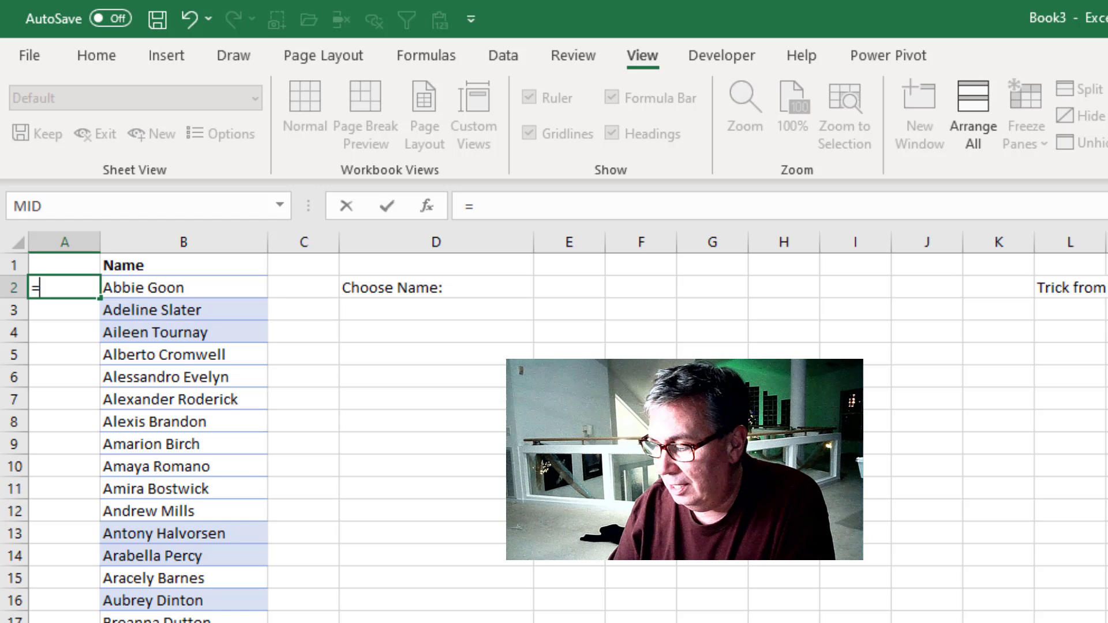
{"action": "type", "text": "\""}
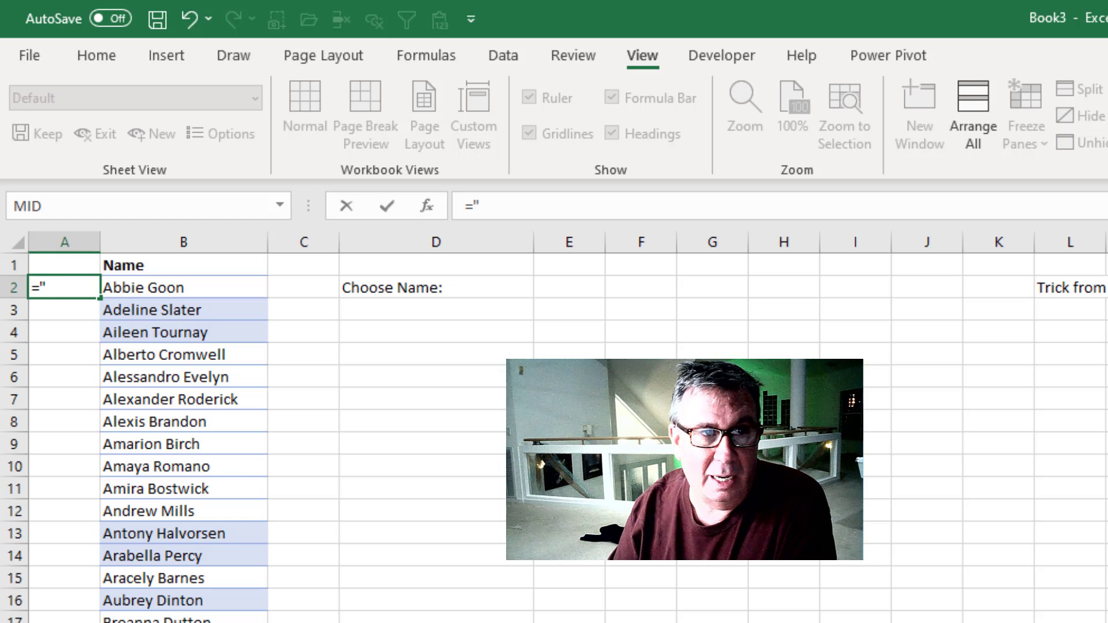
{"action": "type", "text": "\\\""}
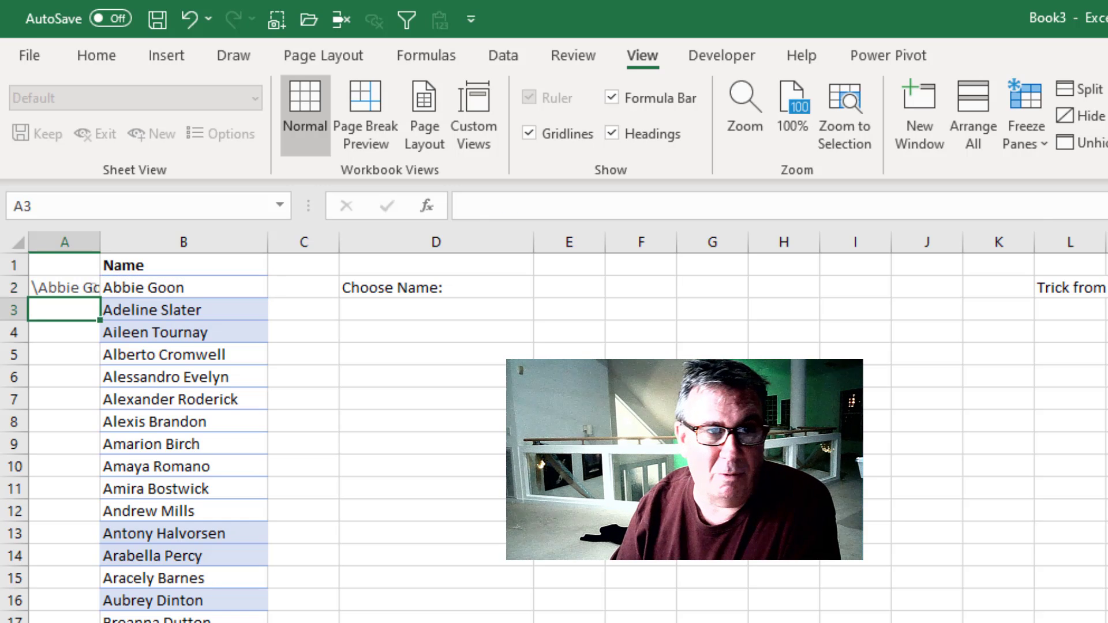
{"action": "left_click", "coordinate": [64, 287]}
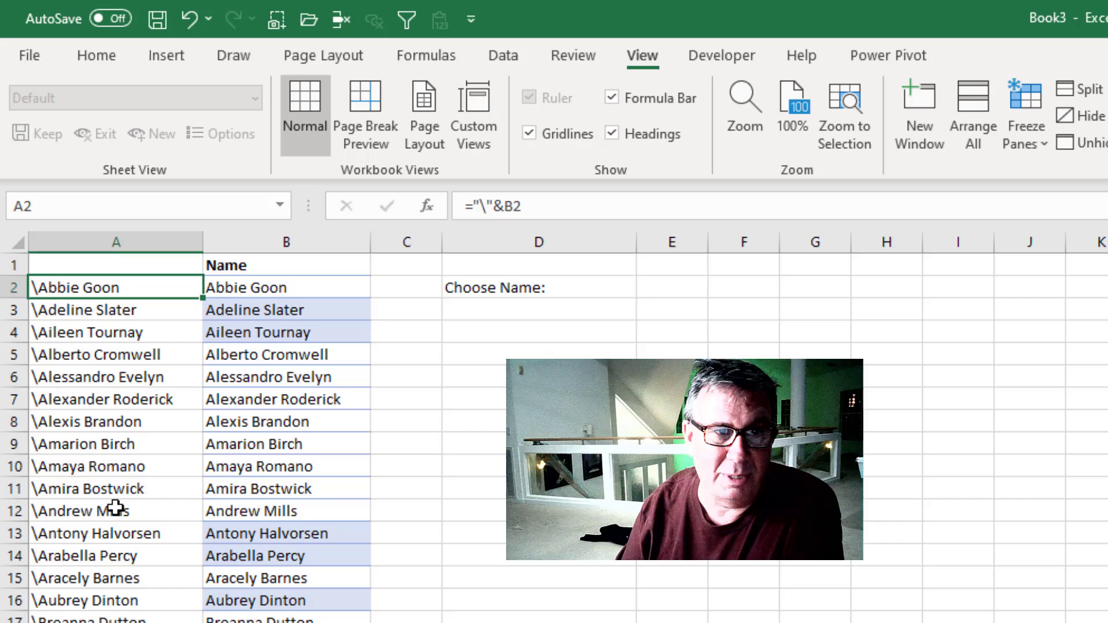
{"action": "scroll", "scroll_direction": "down", "scroll_amount": 3}
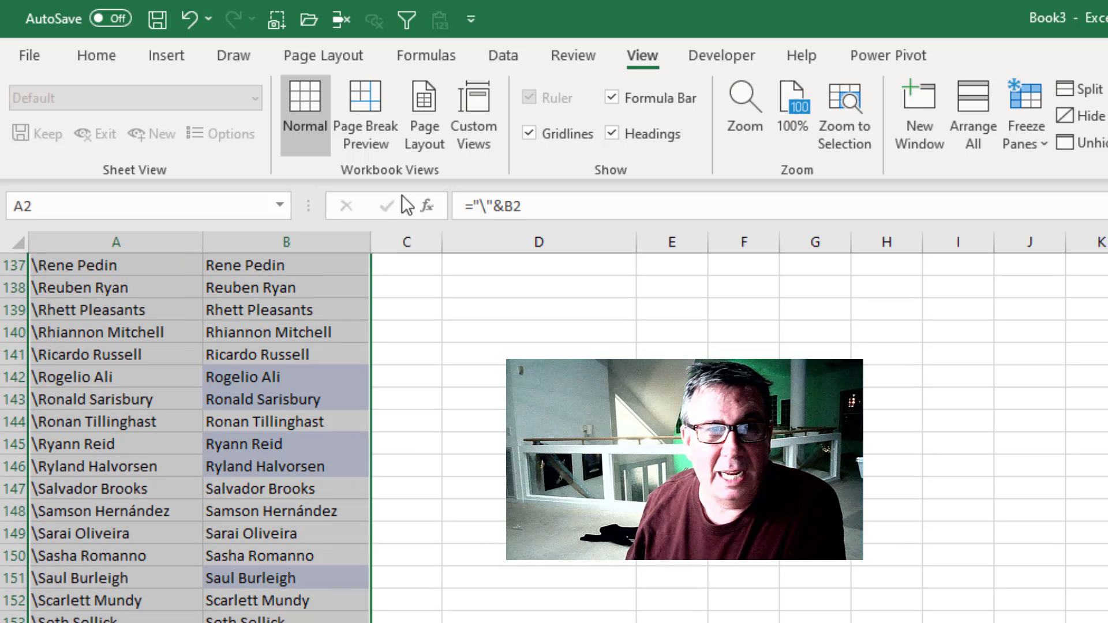
Create range names from the selection using Left column only, Top row unchecked.
{"action": "left_click", "coordinate": [426, 56]}
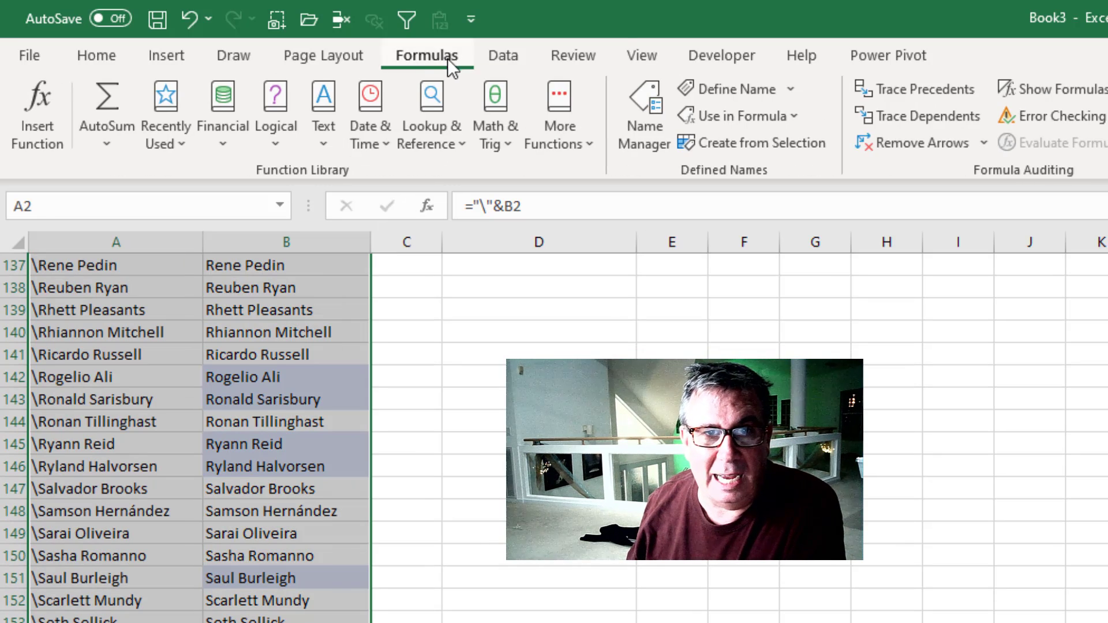
{"action": "mouse_move", "coordinate": [759, 143]}
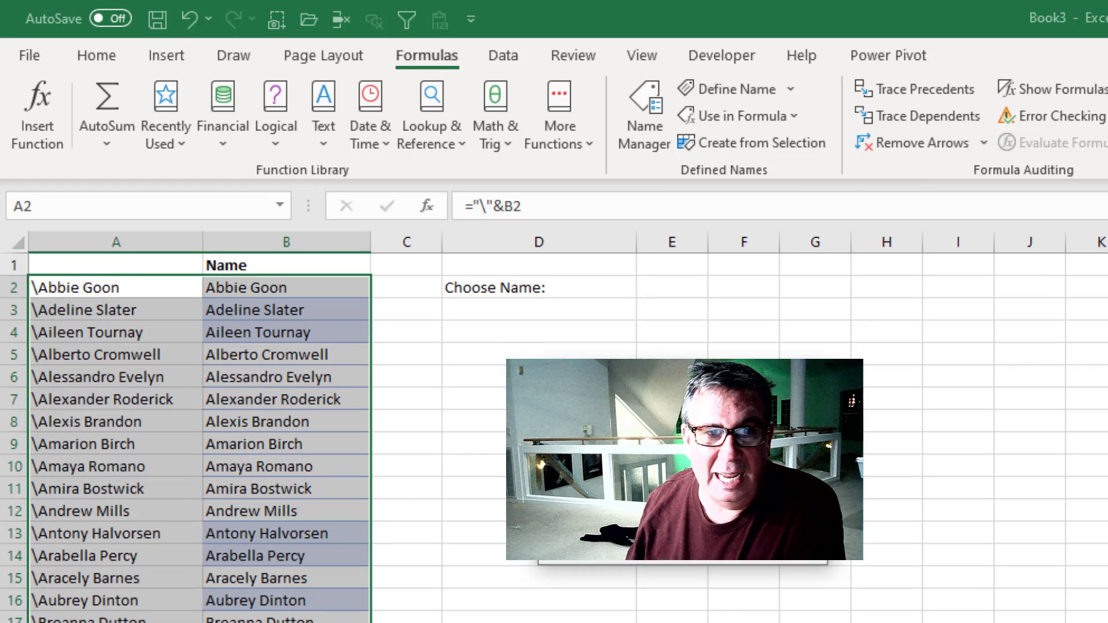
{"action": "left_click", "coordinate": [752, 143]}
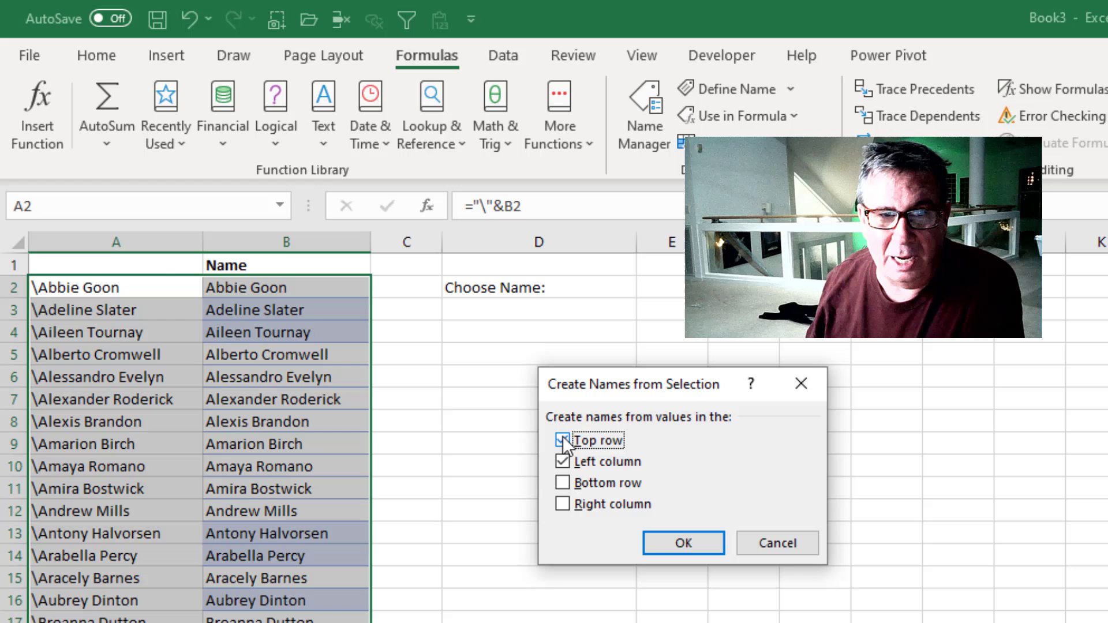
{"action": "left_click", "coordinate": [563, 440]}
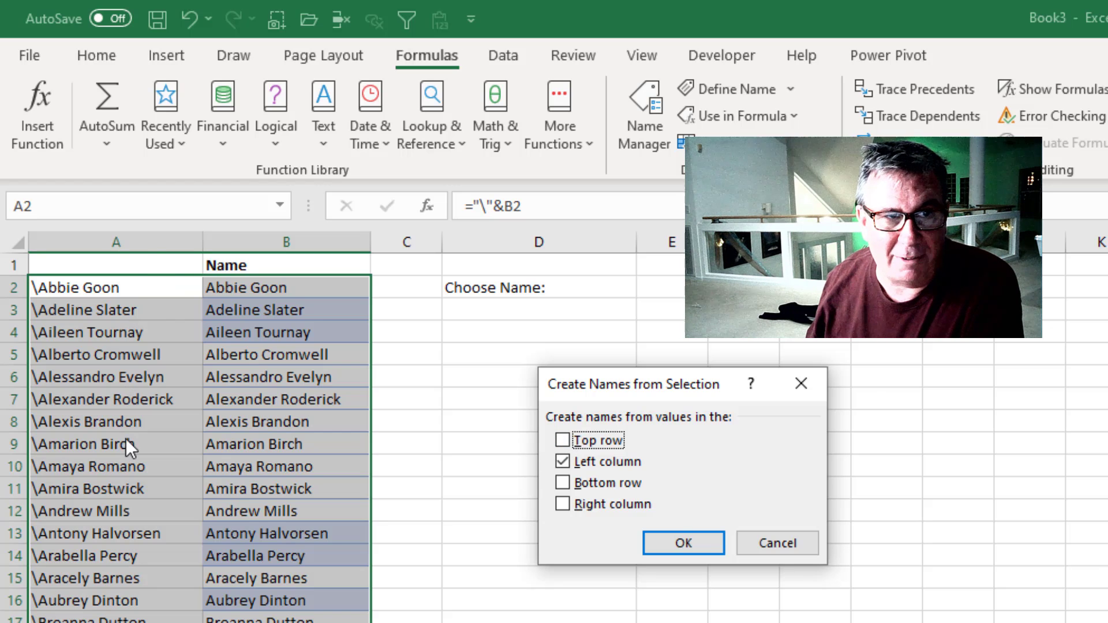
{"action": "mouse_move", "coordinate": [353, 364]}
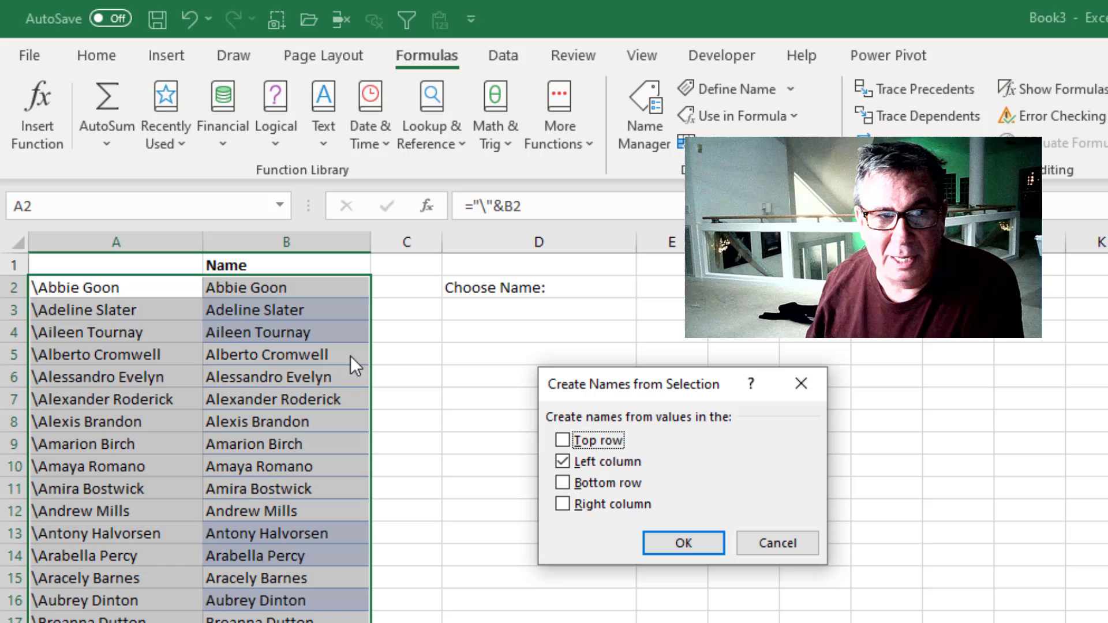
{"action": "mouse_move", "coordinate": [283, 366]}
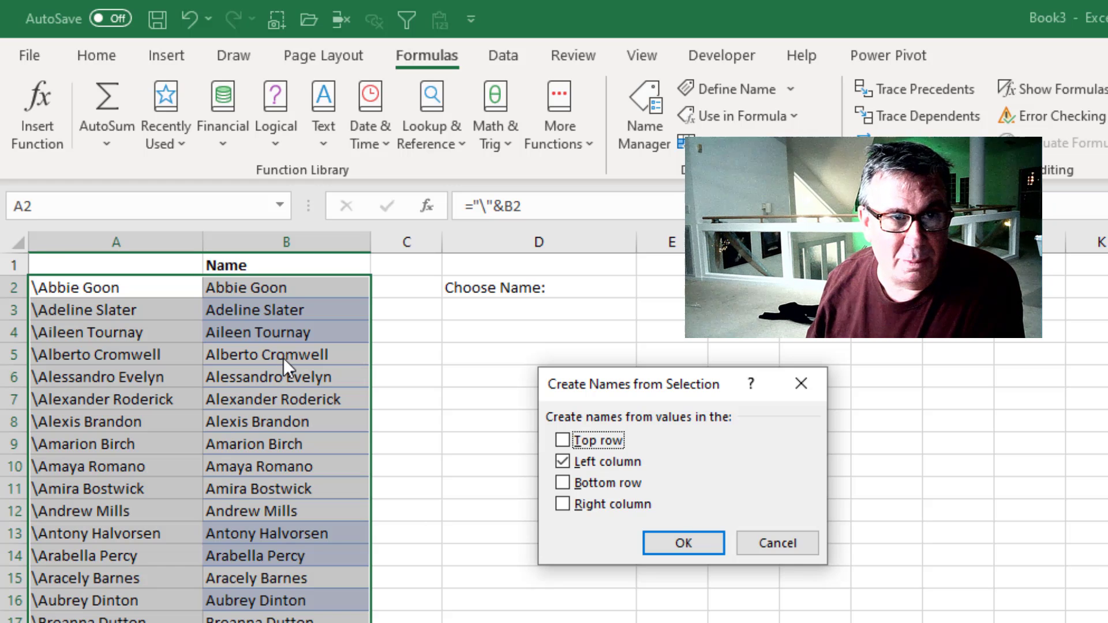
{"action": "mouse_move", "coordinate": [116, 367]}
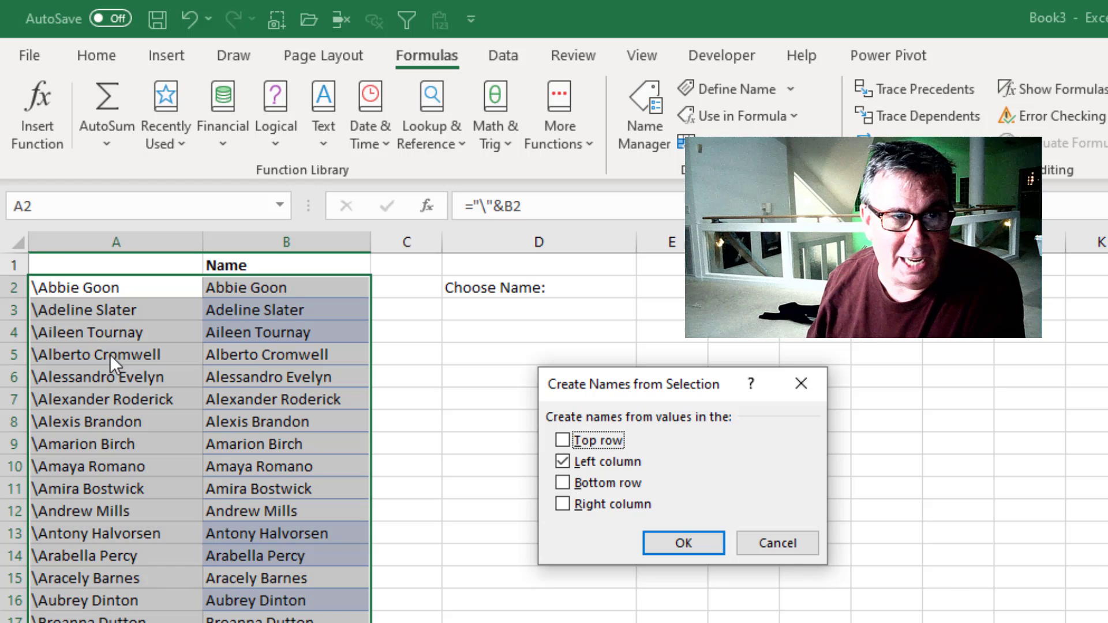
{"action": "mouse_move", "coordinate": [328, 371]}
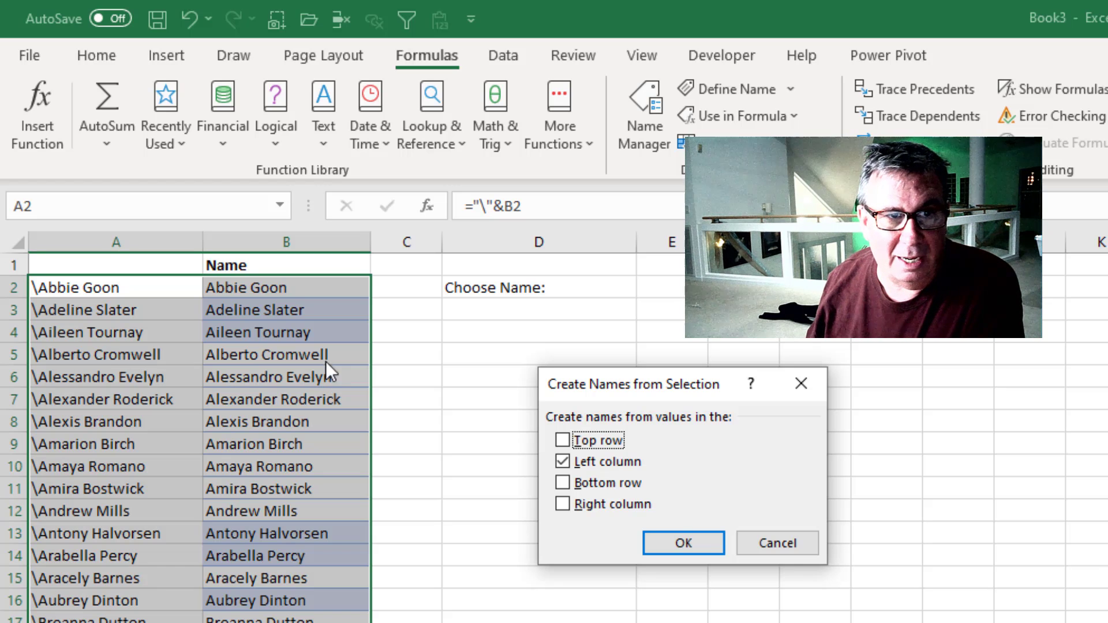
{"action": "left_click", "coordinate": [682, 543]}
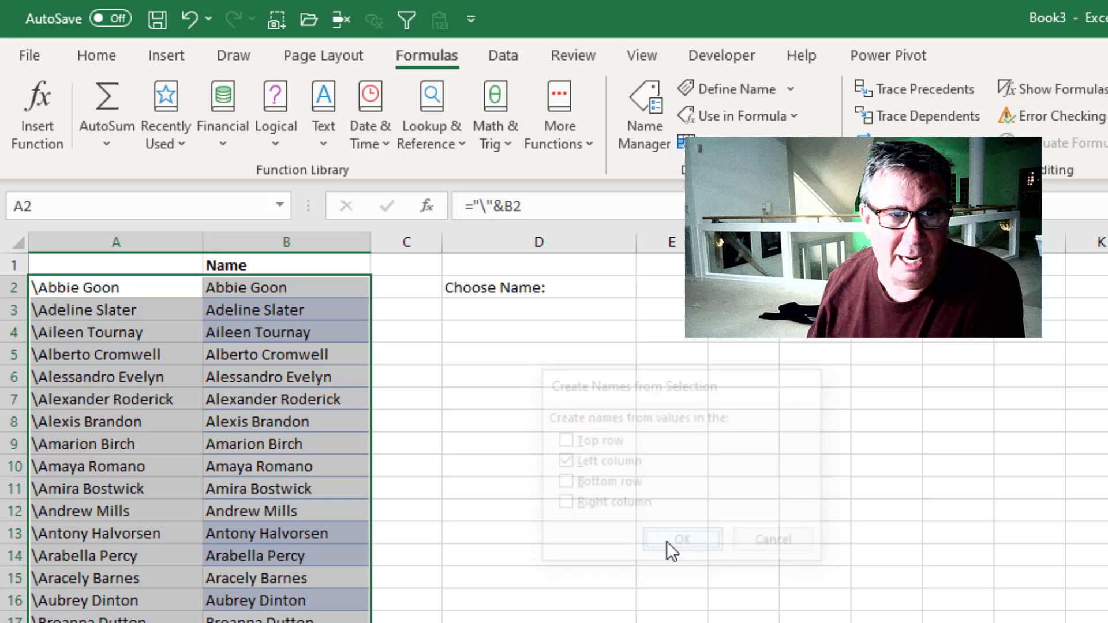
{"action": "left_click", "coordinate": [681, 539]}
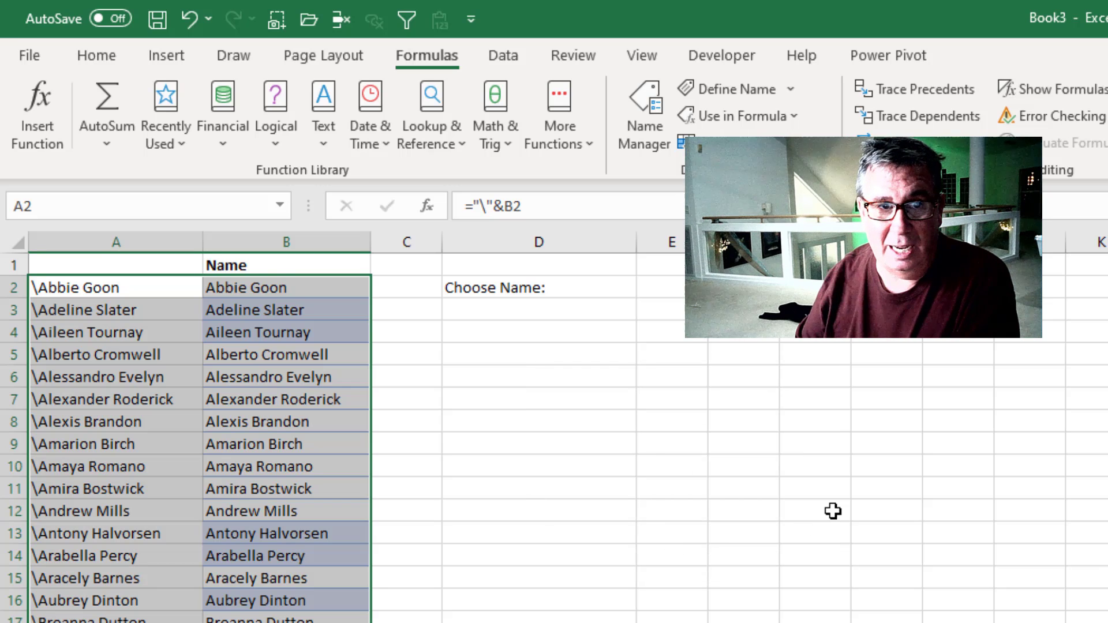
{"action": "left_click", "coordinate": [538, 333]}
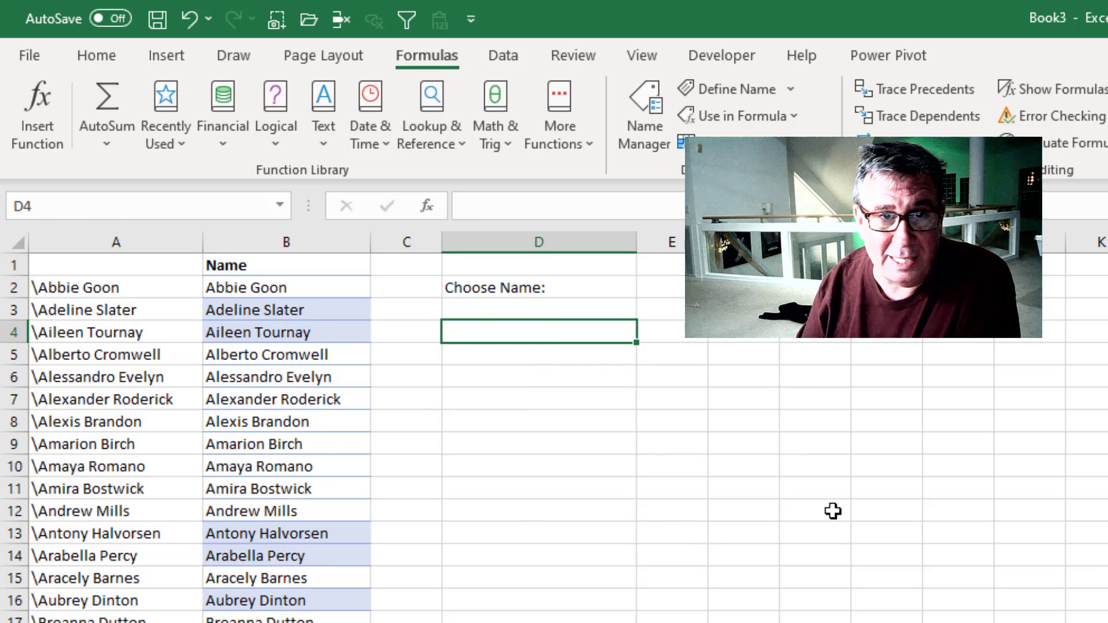
{"action": "left_click", "coordinate": [539, 309]}
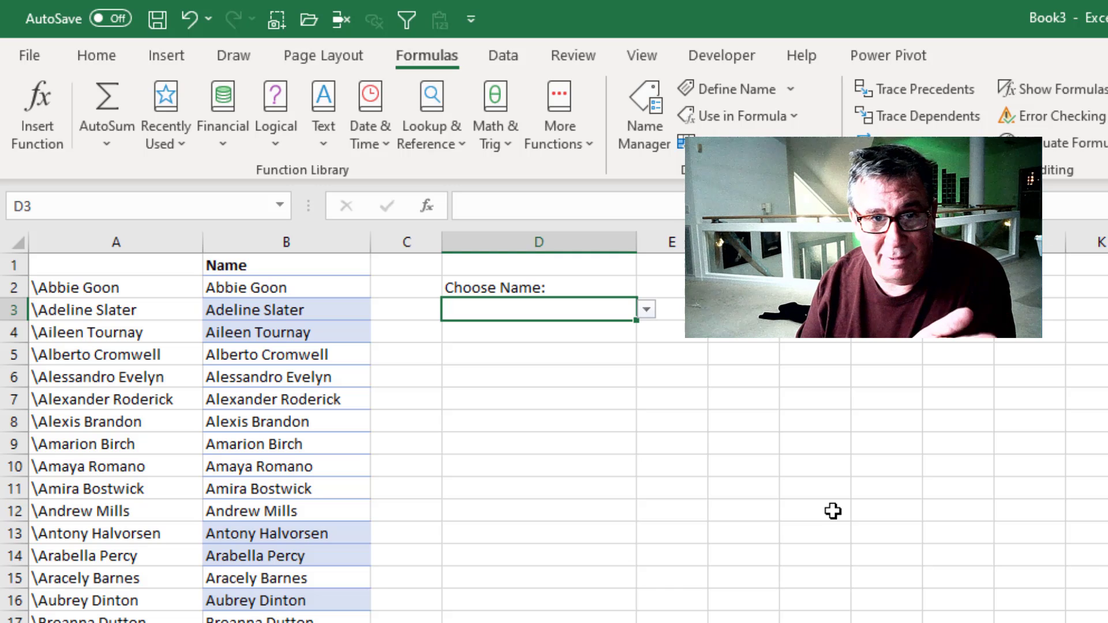
{"action": "type", "text": "="}
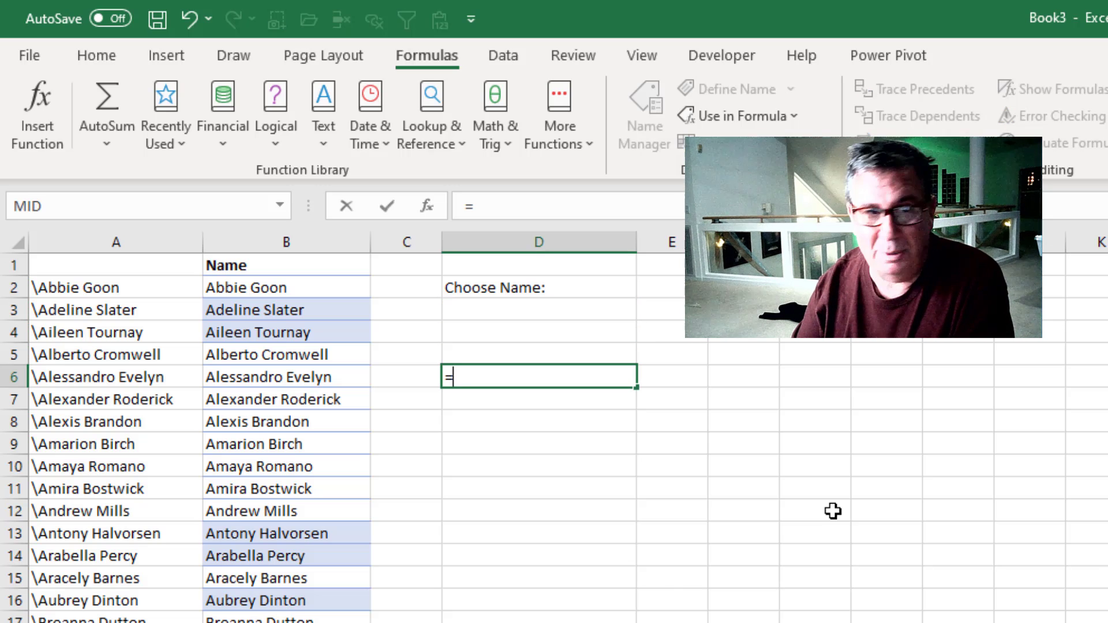
{"action": "type", "text": "\\k"}
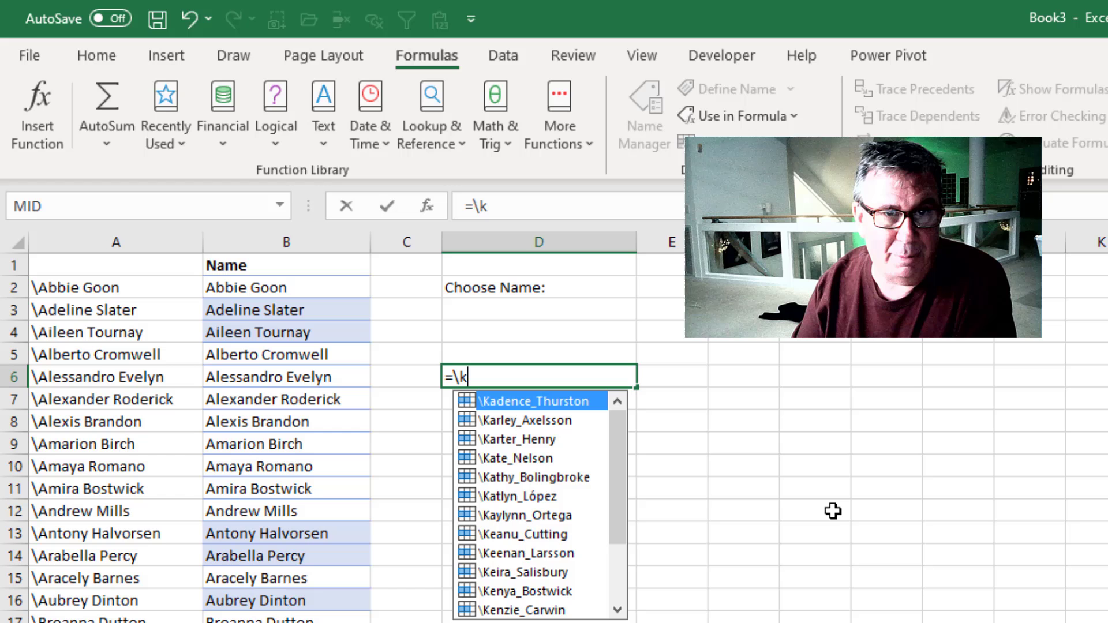
{"action": "type", "text": "e"}
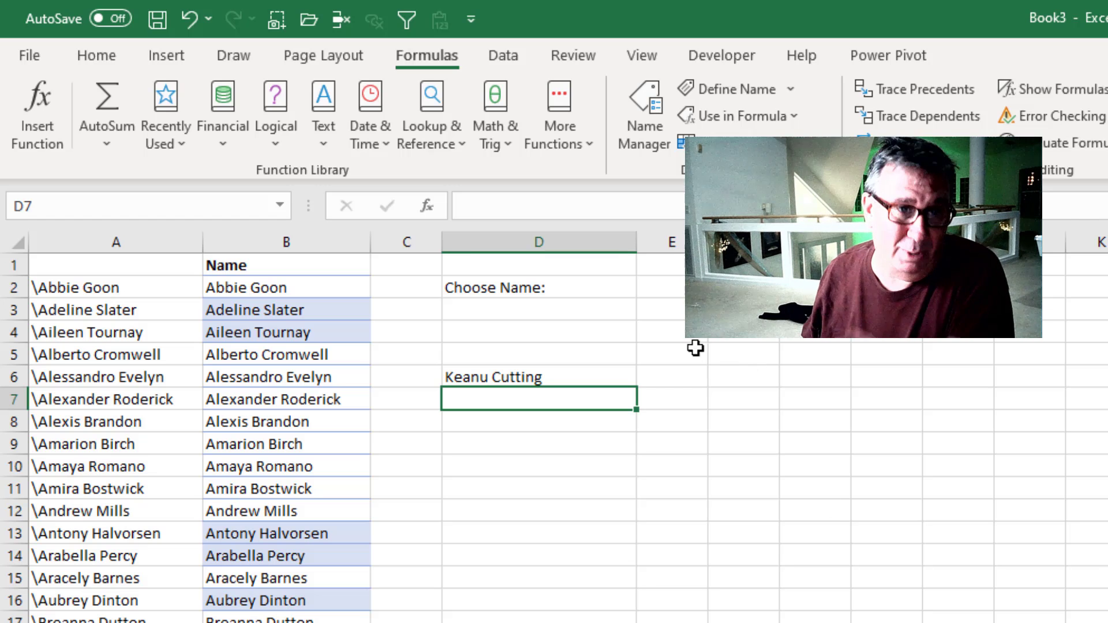
{"action": "mouse_move", "coordinate": [424, 437]}
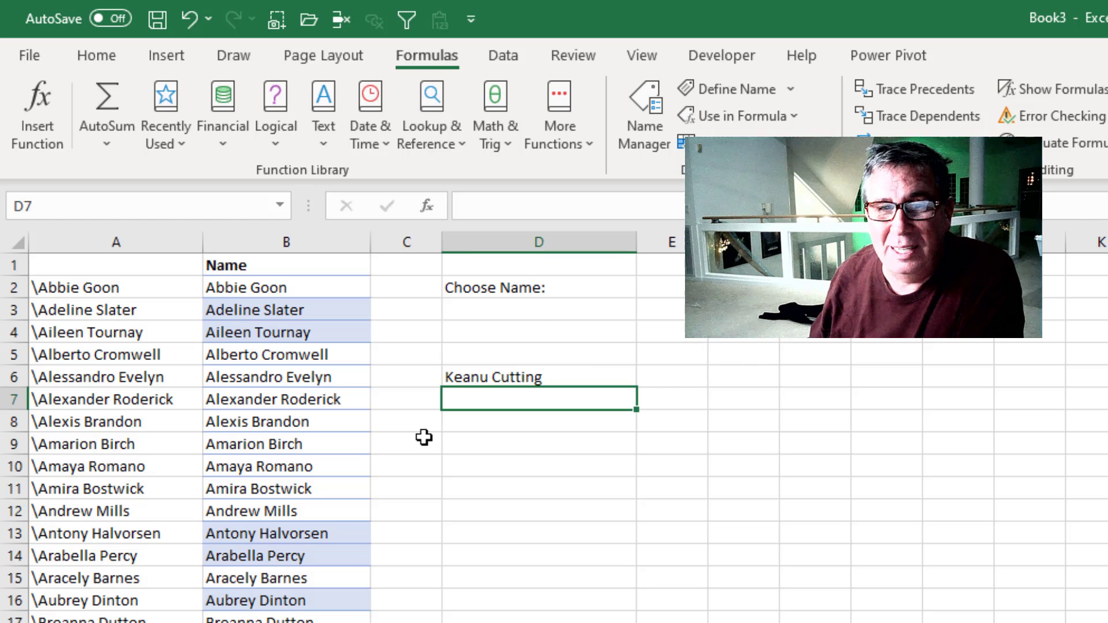
{"action": "mouse_move", "coordinate": [511, 311]}
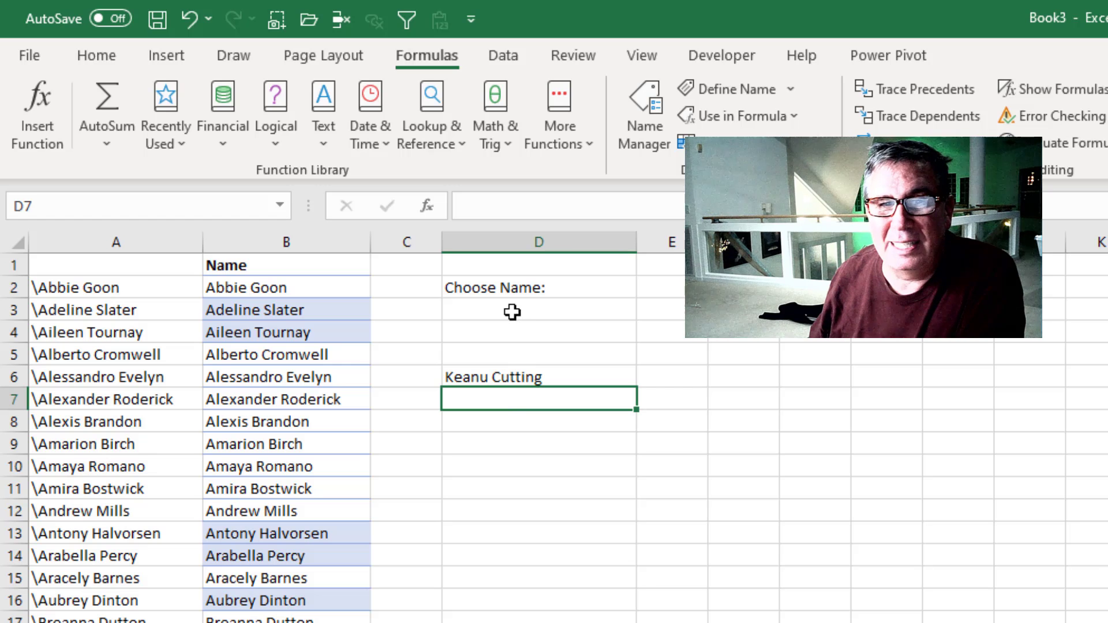
{"action": "mouse_move", "coordinate": [566, 317]}
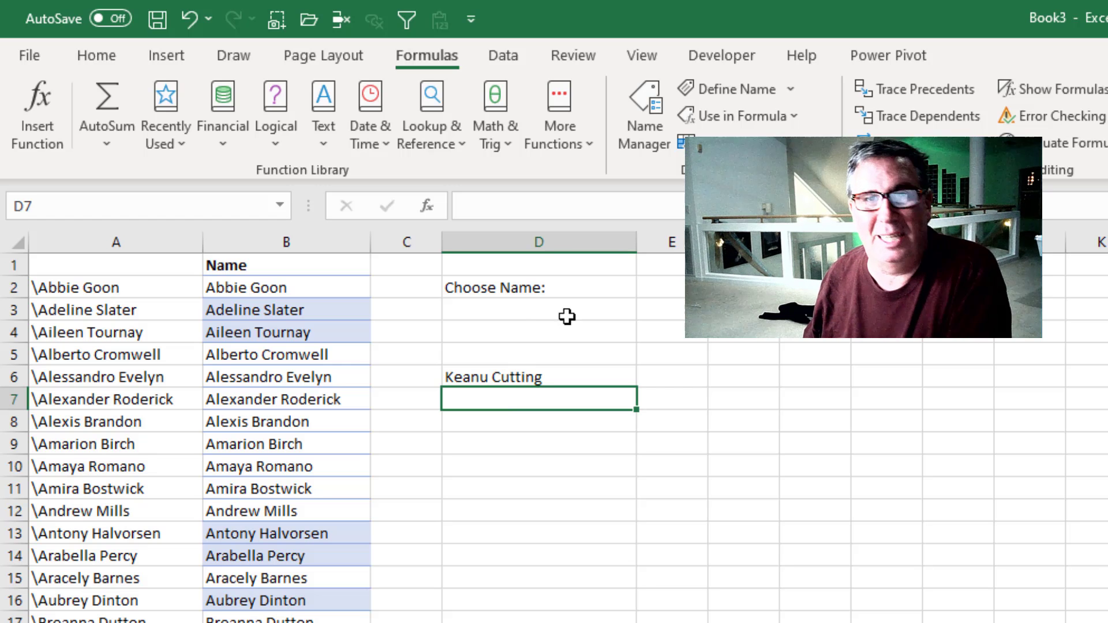
{"action": "mouse_move", "coordinate": [607, 326]}
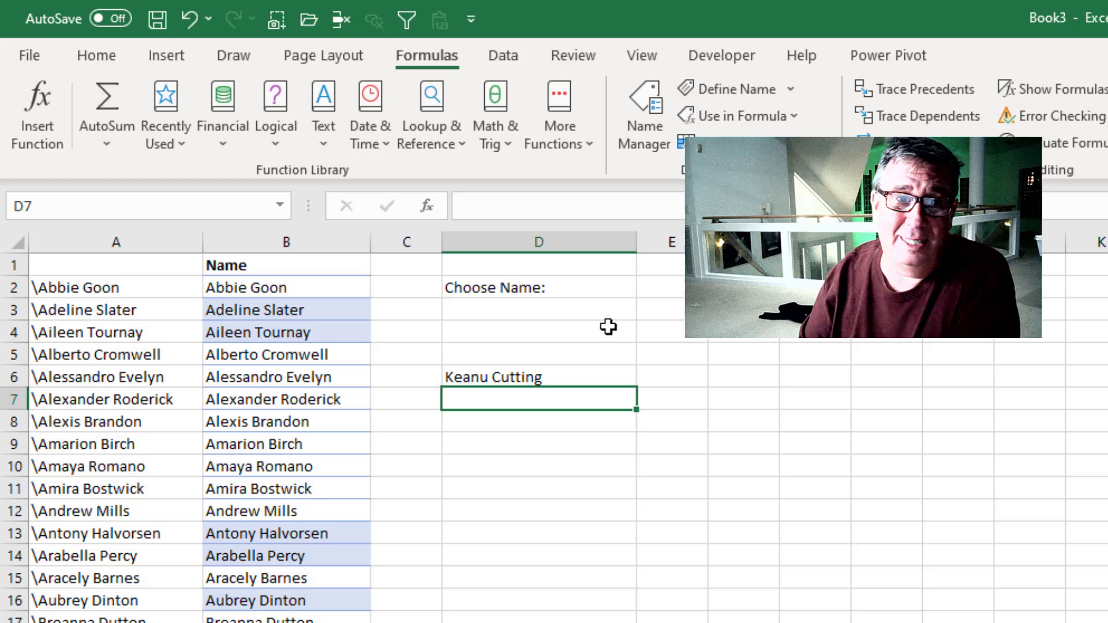
{"action": "left_click", "coordinate": [538, 465]}
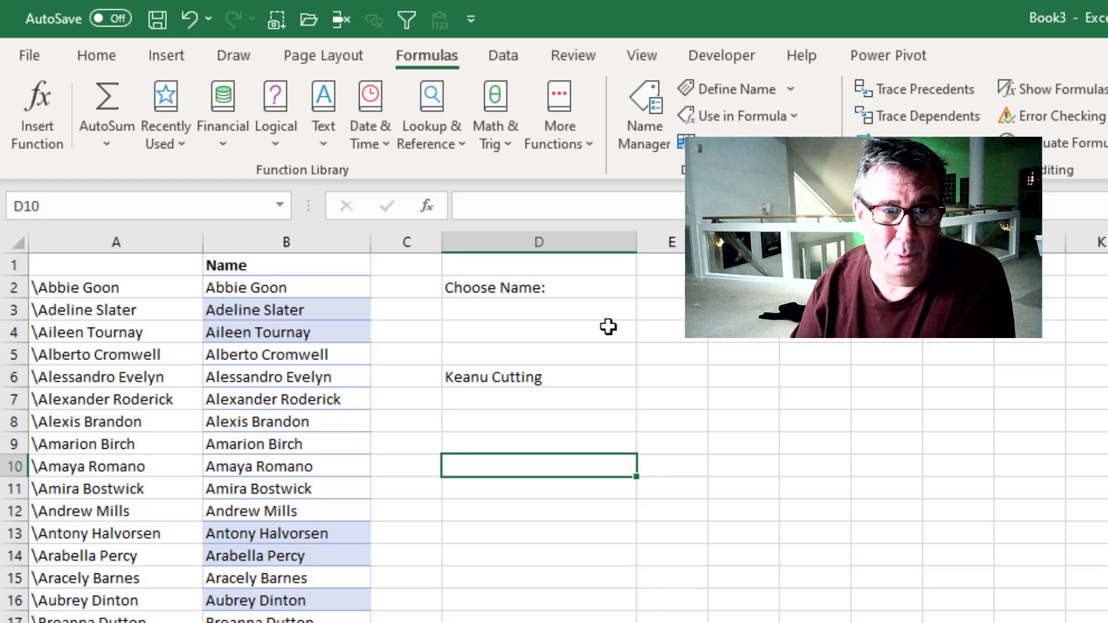
{"action": "type", "text": "=\\"}
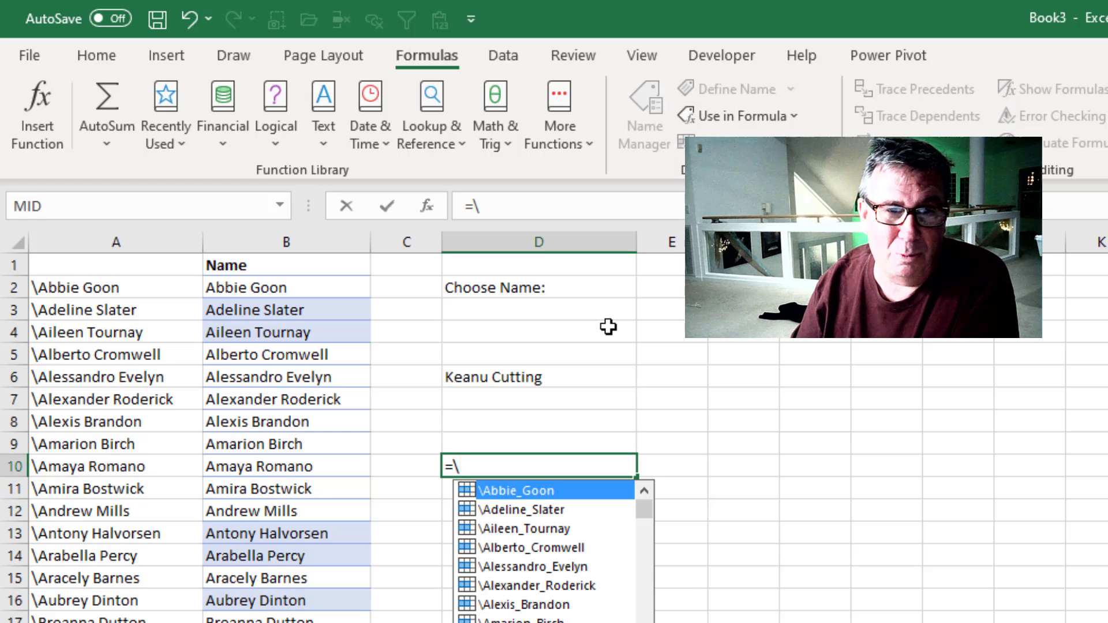
{"action": "type", "text": "a"}
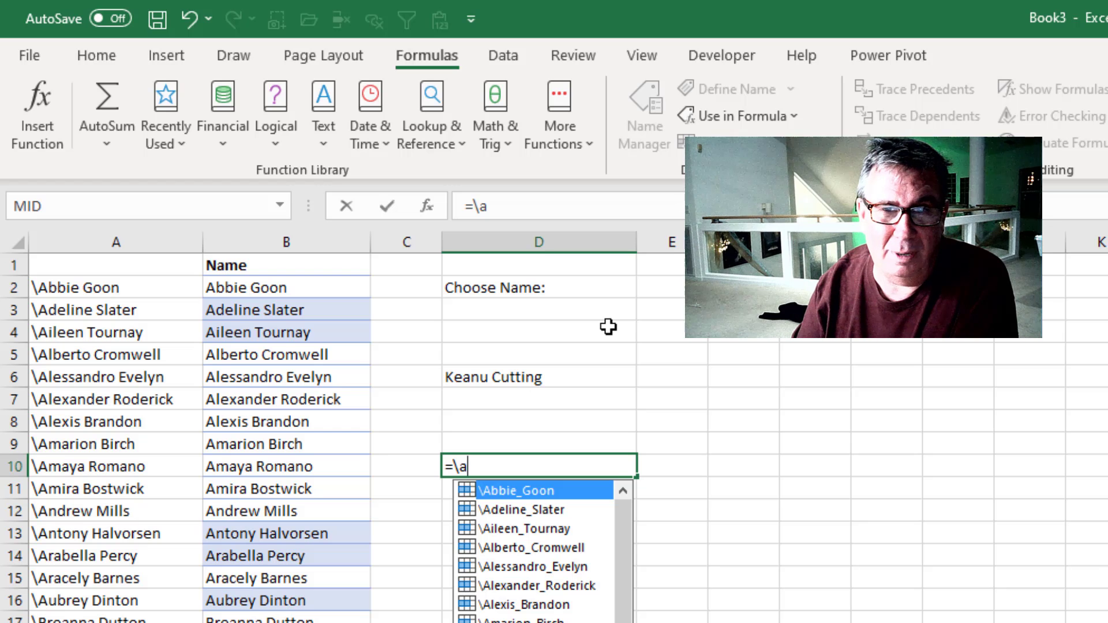
{"action": "key", "text": "Backspace"}
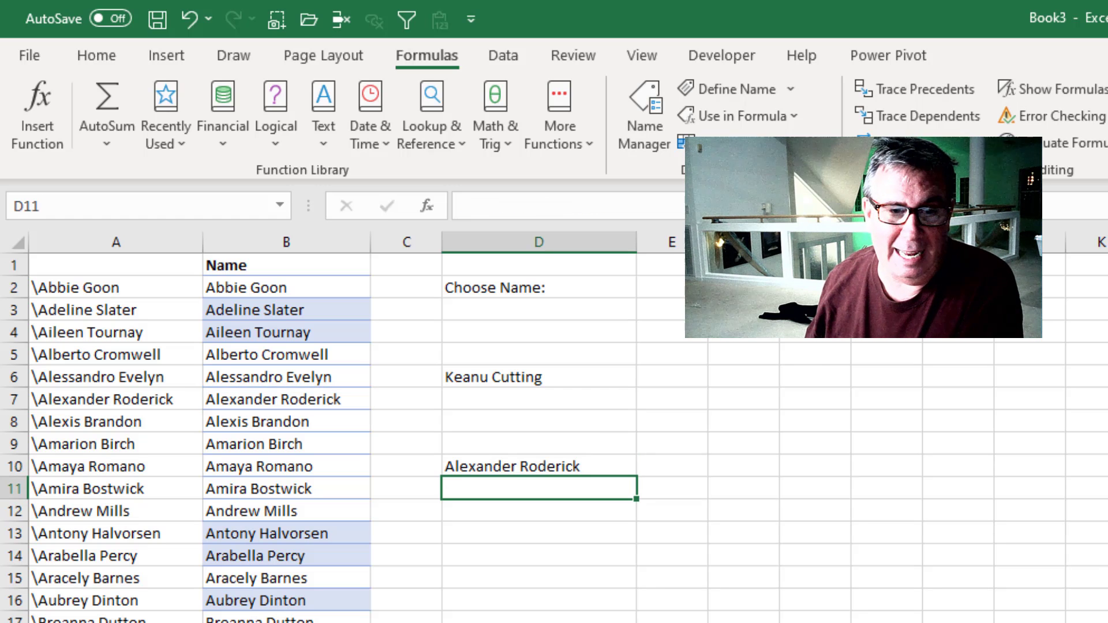
{"action": "left_click", "coordinate": [220, 621]}
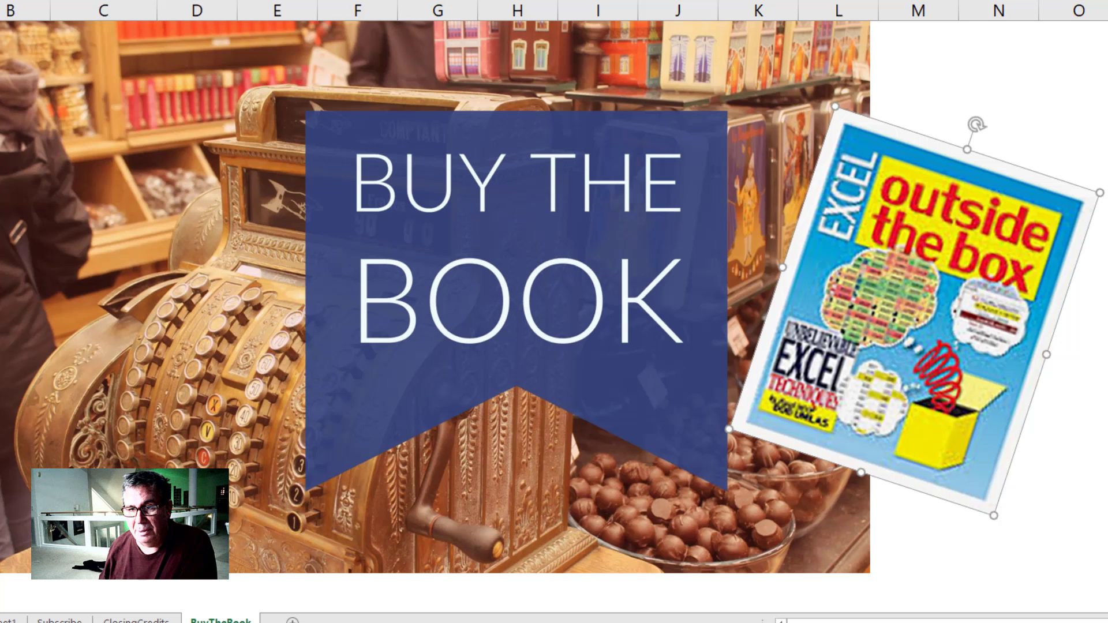